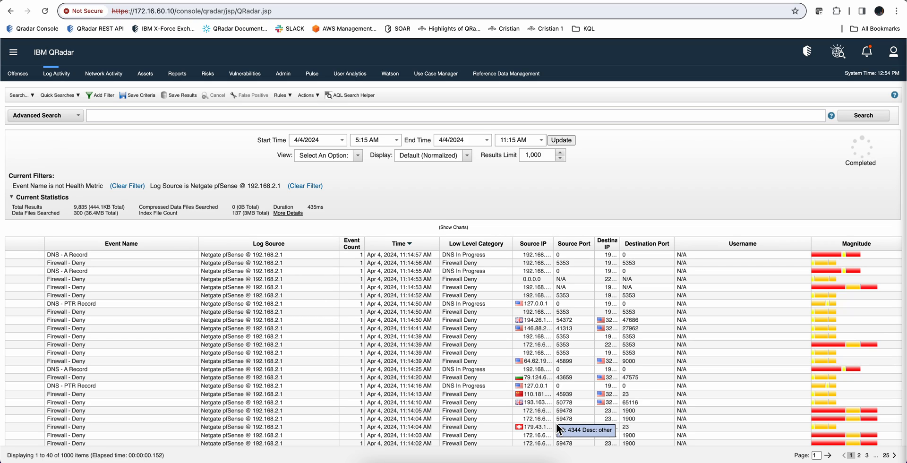
mouse_move(491, 413)
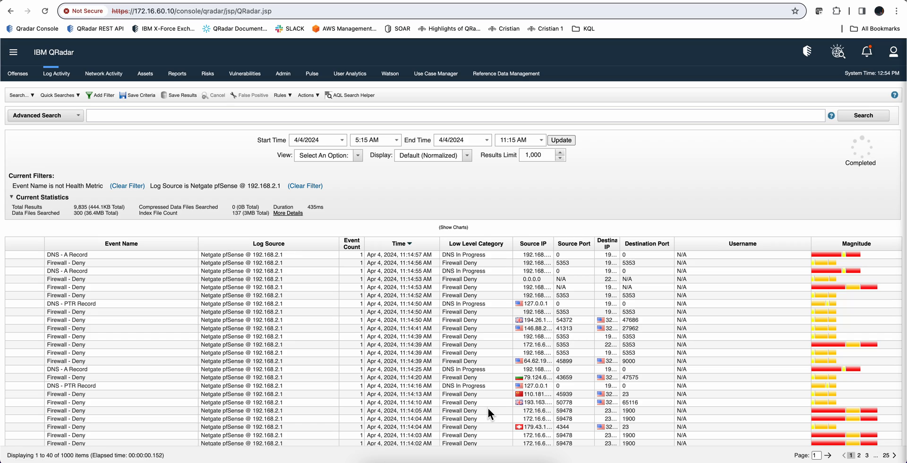
mouse_move(274, 259)
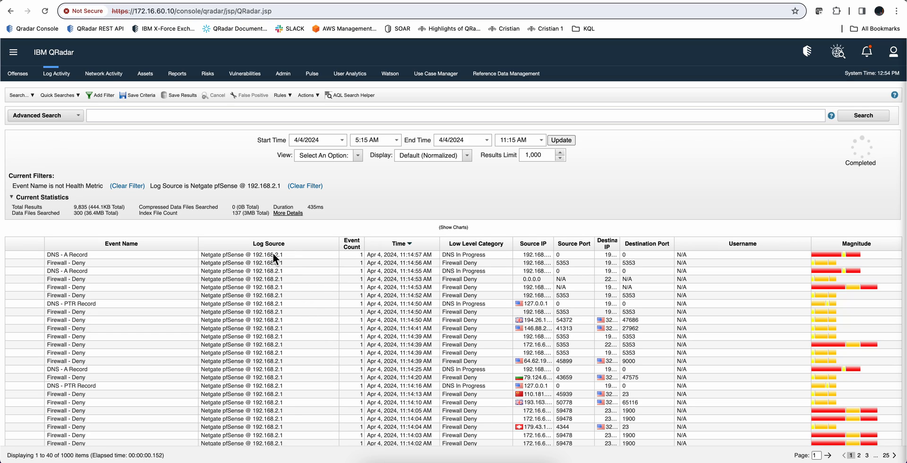
mouse_move(259, 260)
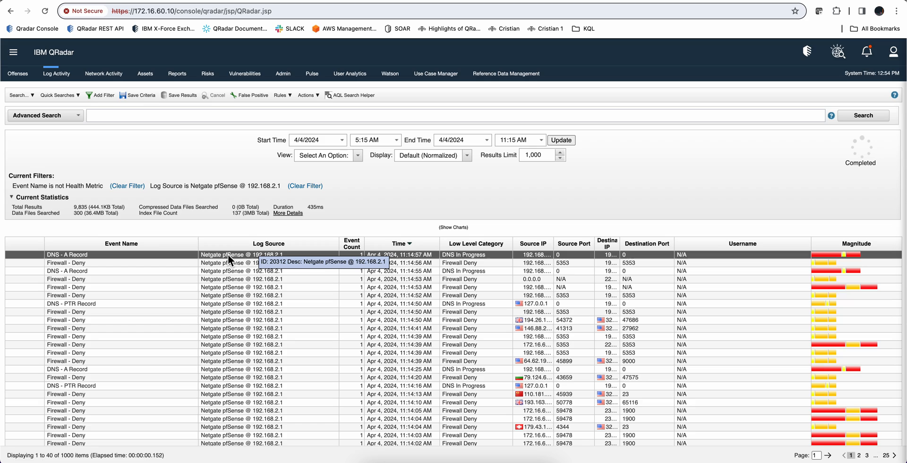
Bring up the context actions for the Netgate pfSense log source of the newest event.
right_click(248, 255)
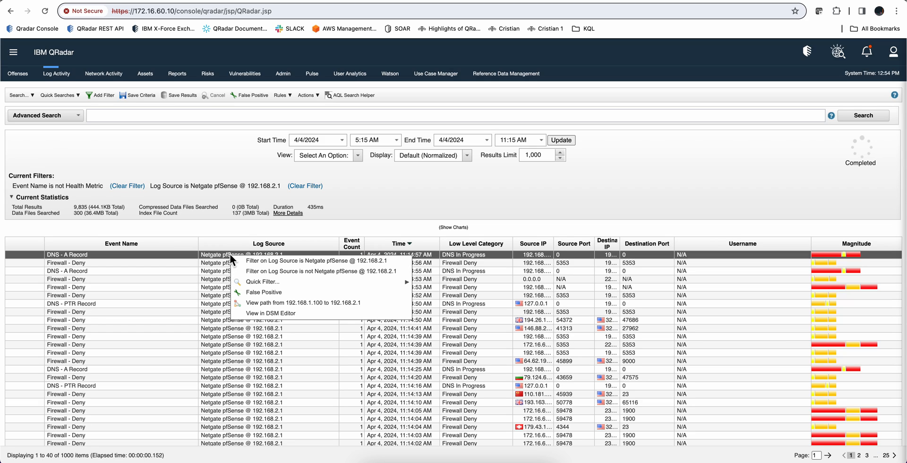
mouse_move(270, 313)
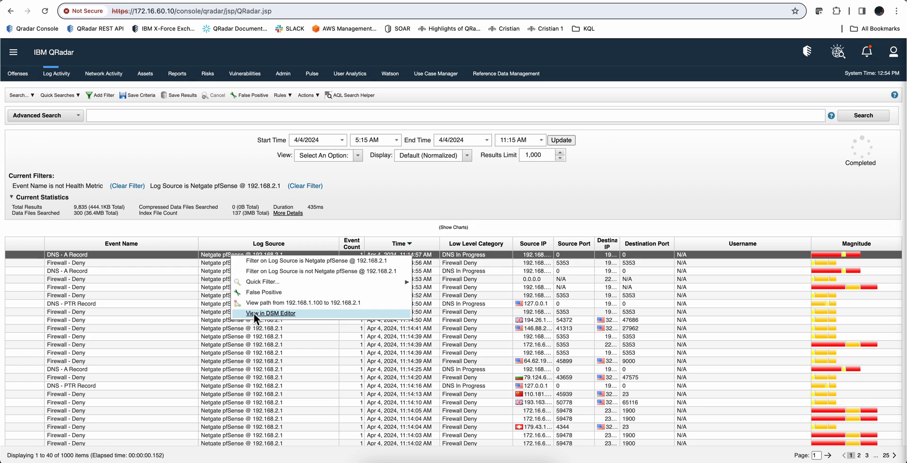
View Netgate pfSense in the DSM Editor and filter its properties by 'source'.
left_click(269, 313)
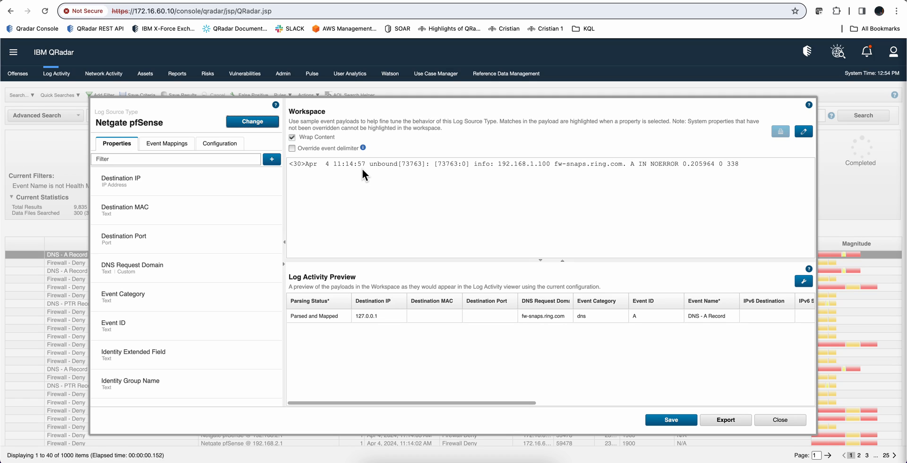
mouse_move(453, 305)
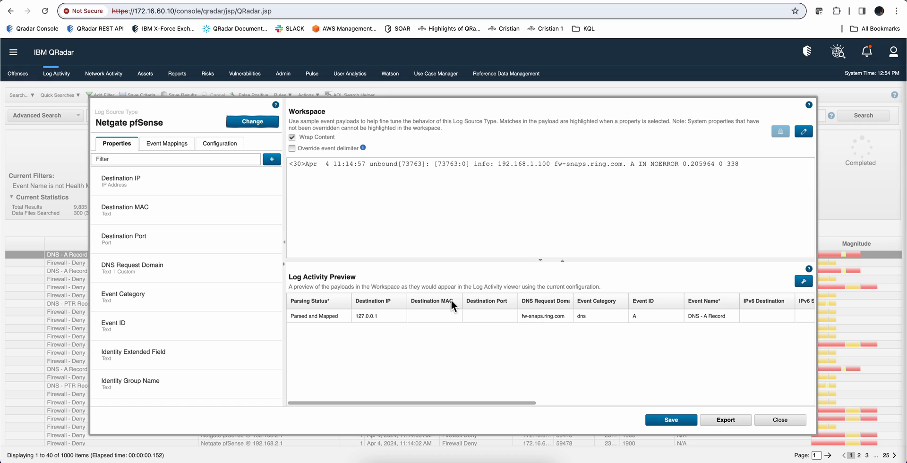
scroll("right", 3)
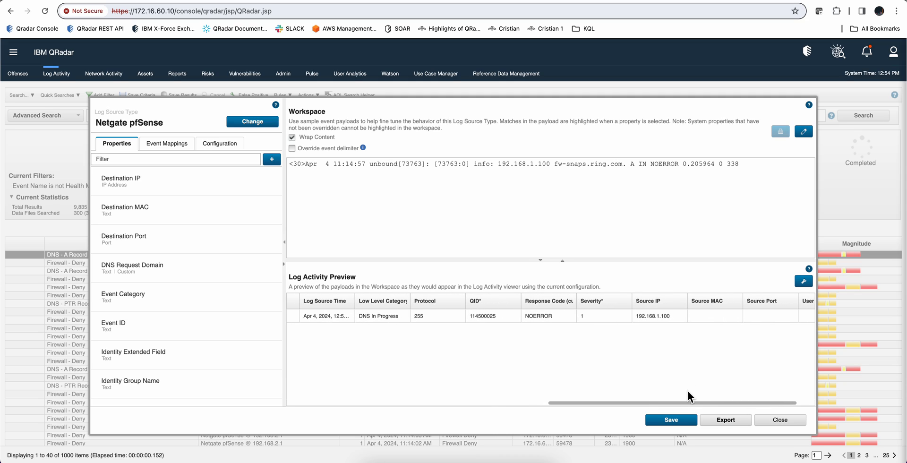
mouse_move(663, 326)
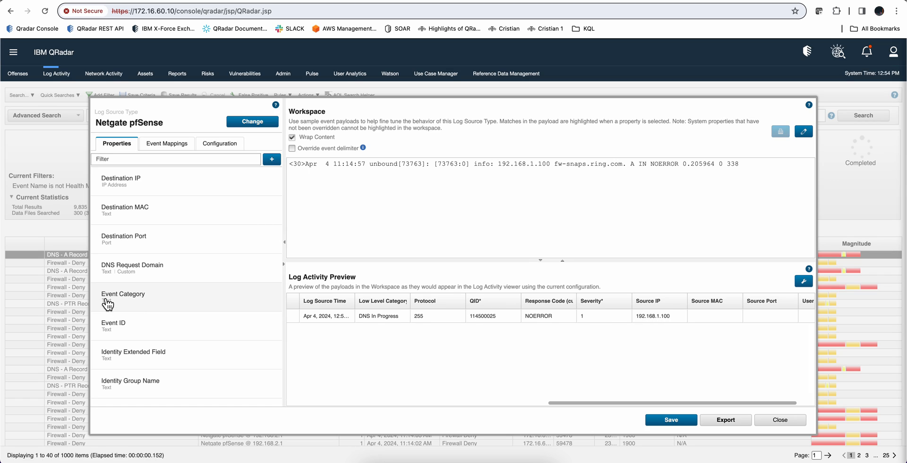
left_click(173, 159)
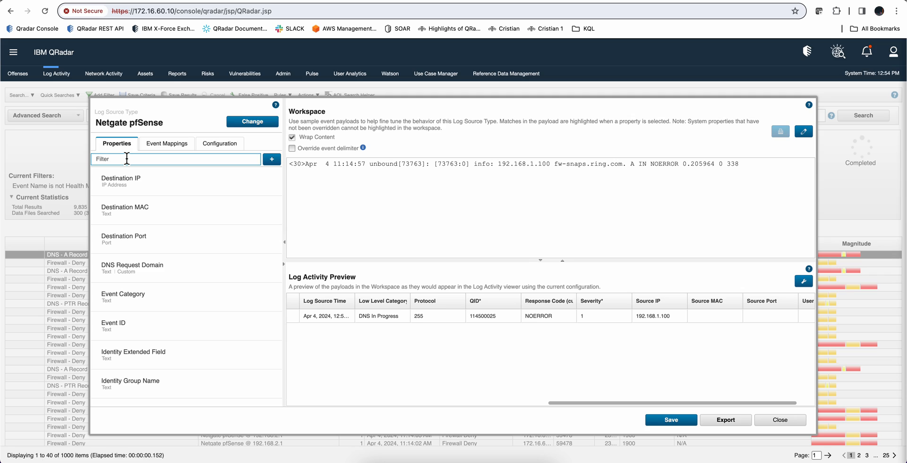
type("source")
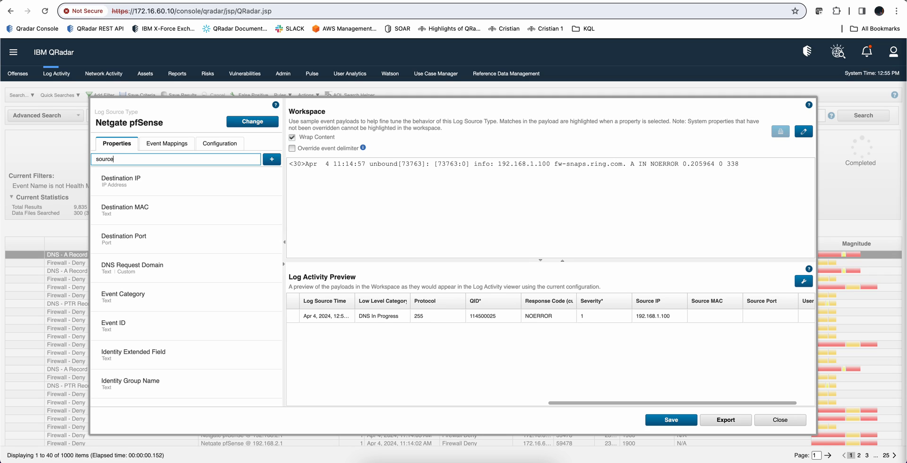
scroll("down", 3)
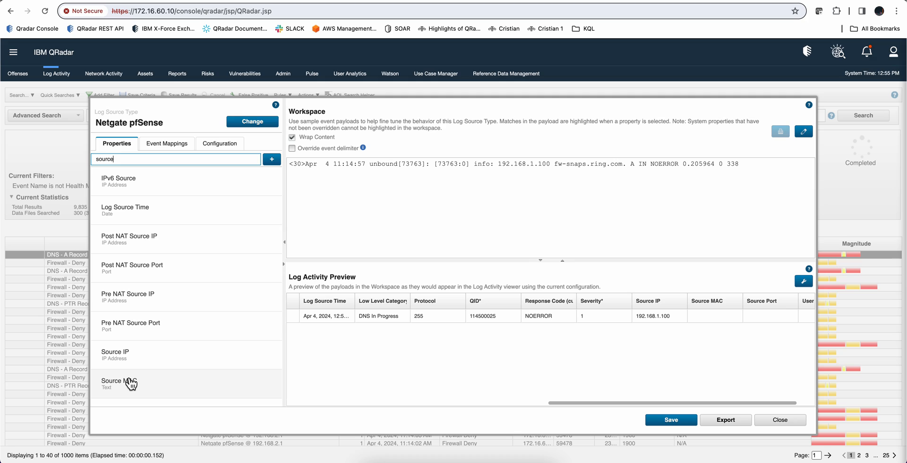
Override Source IP with a regex for the IP after info: and format string 1.
left_click(119, 381)
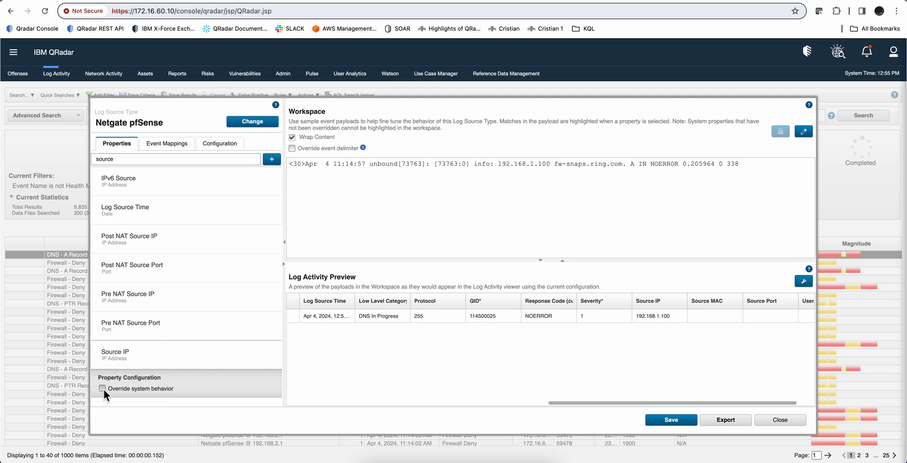
left_click(102, 387)
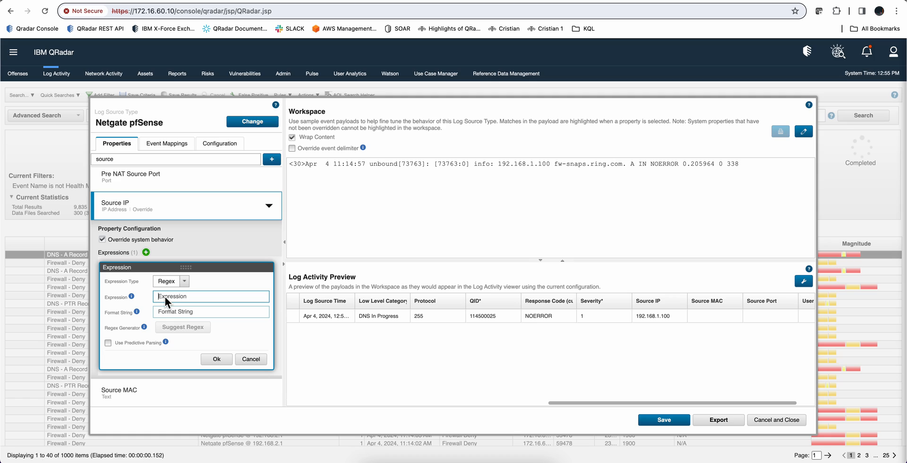
left_click(209, 297)
type("info:\\s((?:[0-9]{1,3}\\.){3}[0-9]{1,3})")
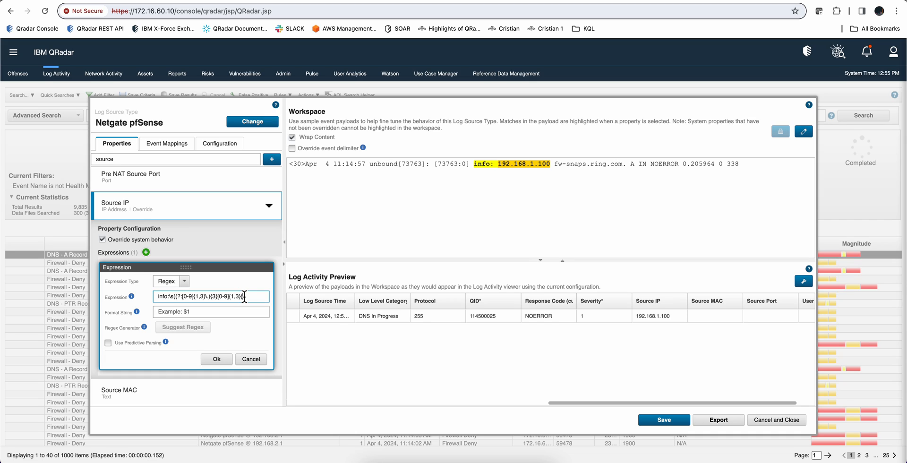
left_click(210, 311)
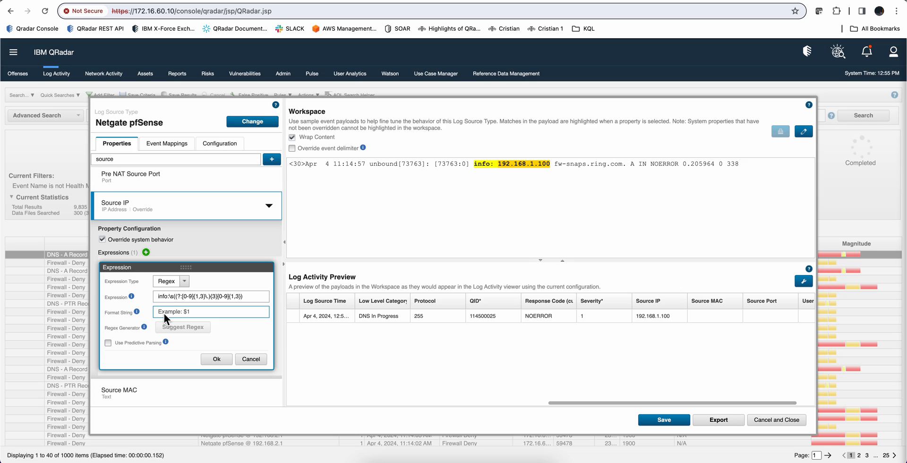
type("1")
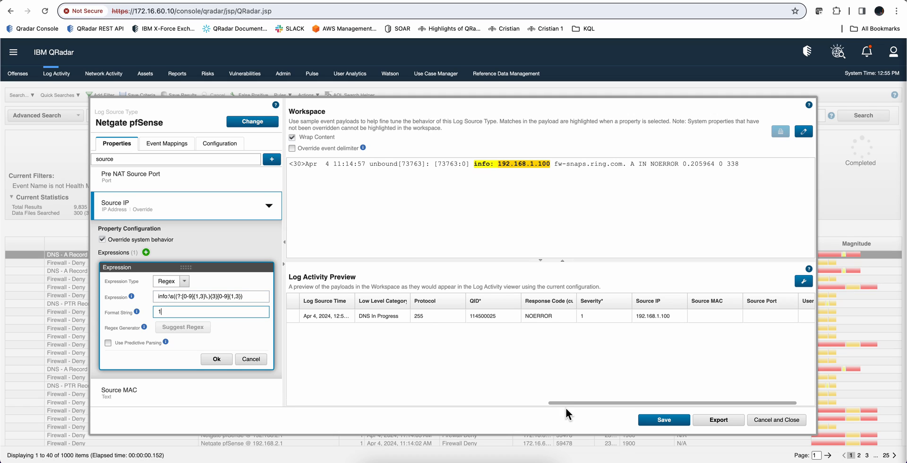
mouse_move(662, 383)
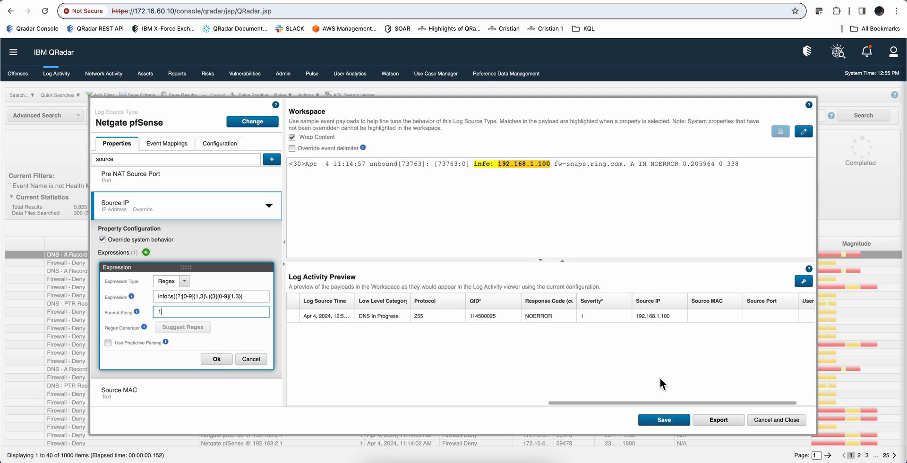
mouse_move(646, 386)
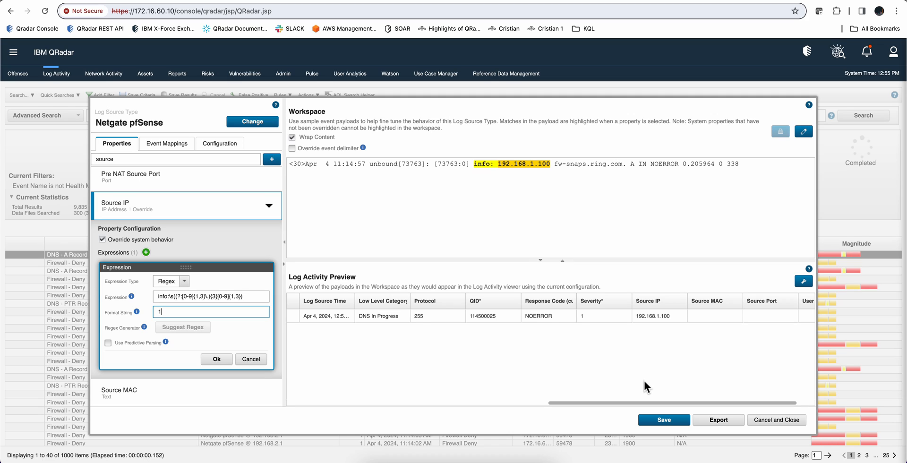
mouse_move(783, 396)
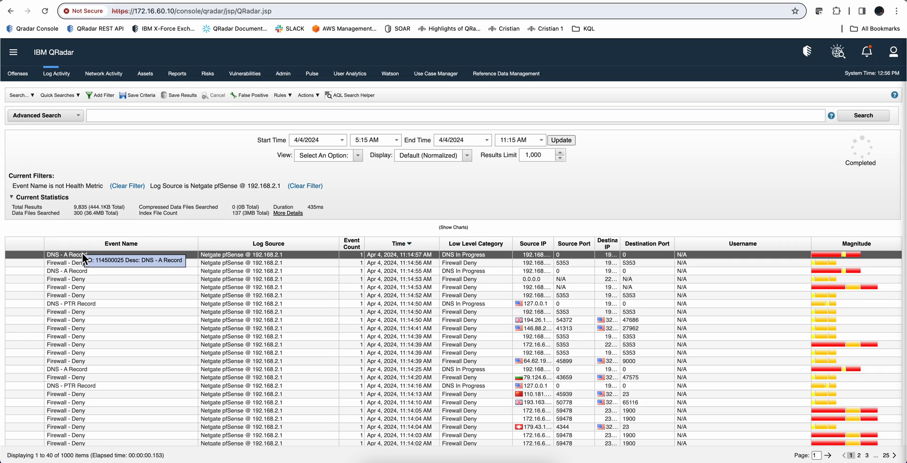
mouse_move(96, 260)
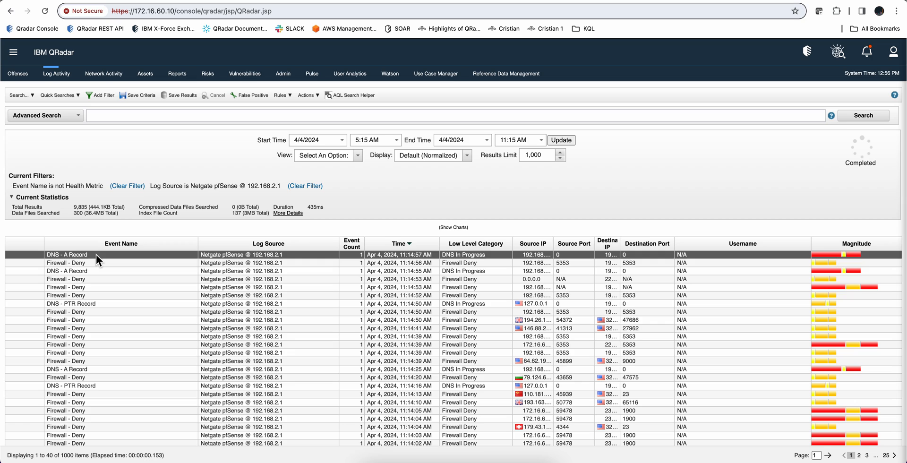
View the DNS - A Record event's full details down to source and destination information.
double_click(66, 256)
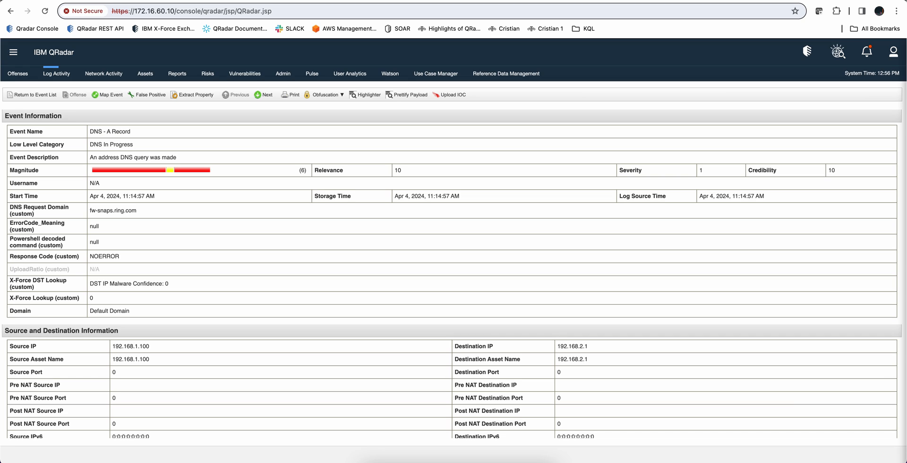
mouse_move(163, 251)
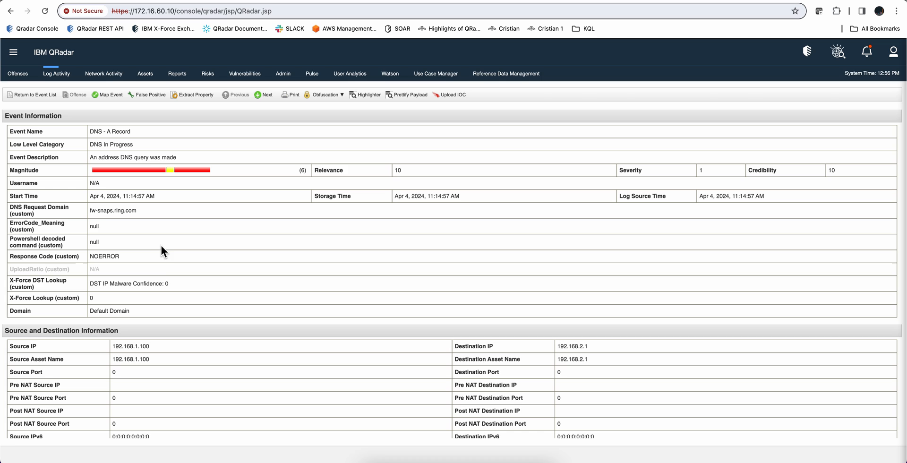
scroll("down", 3)
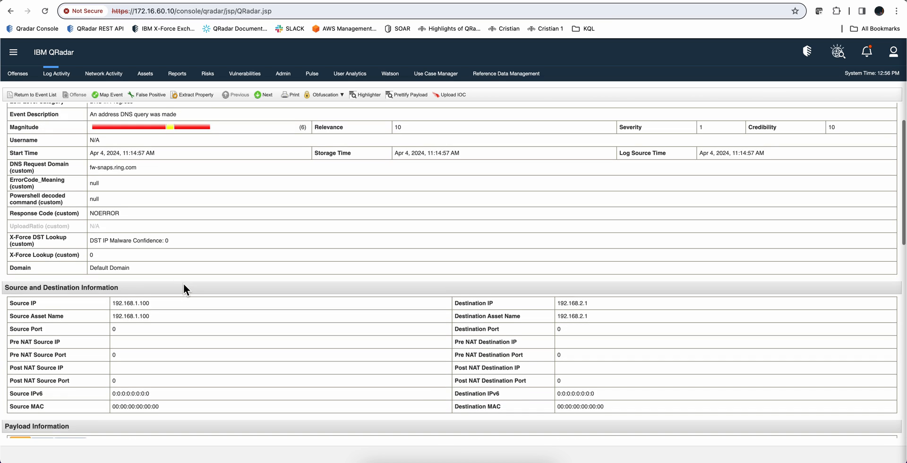
scroll("down", 3)
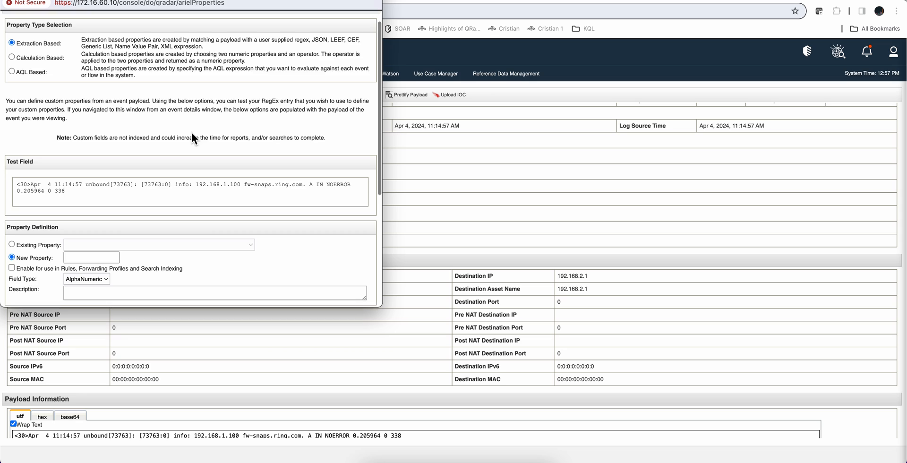
Enter regex info:\s((?:[0-9]{1,3}\.){3}[0-9]{1,3}) for the custom property and test it on the payload.
scroll("down", 3)
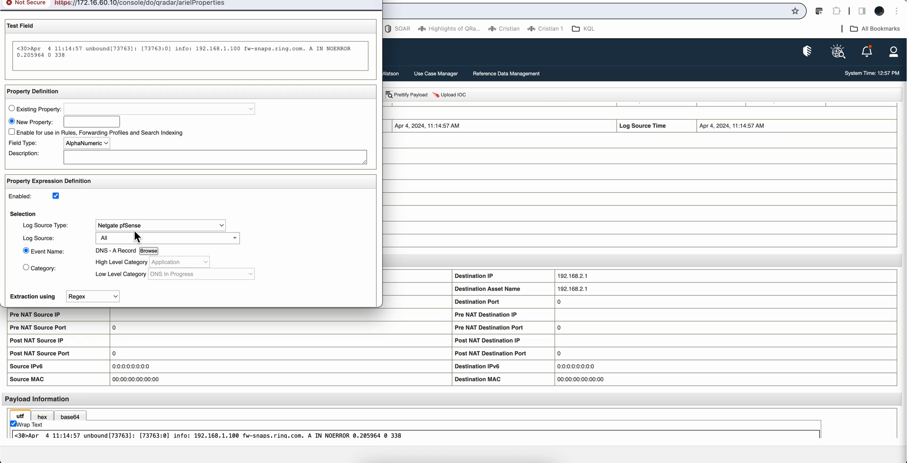
scroll("down", 3)
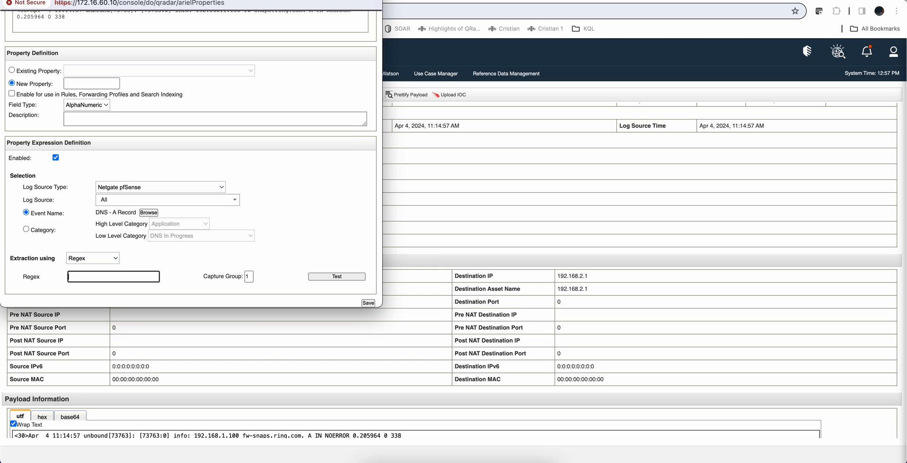
type("info:\\s((?:[0-9]{1,3}\\.){3}[0-9]{1,3})")
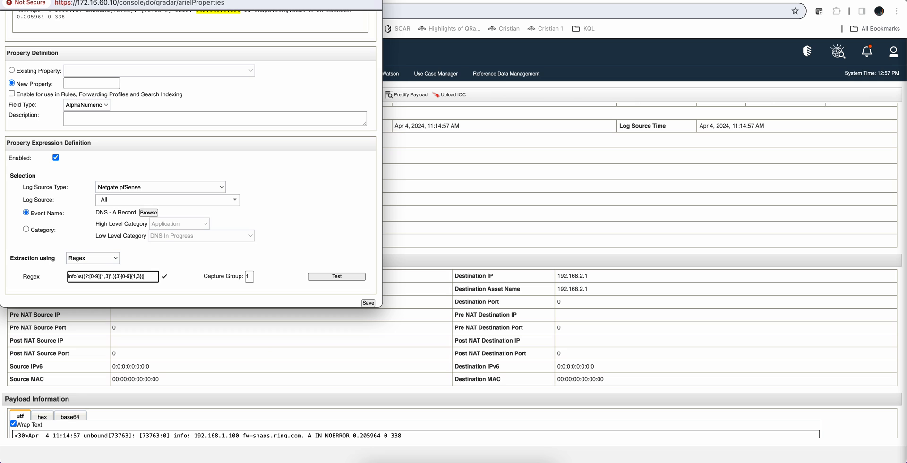
left_click(336, 276)
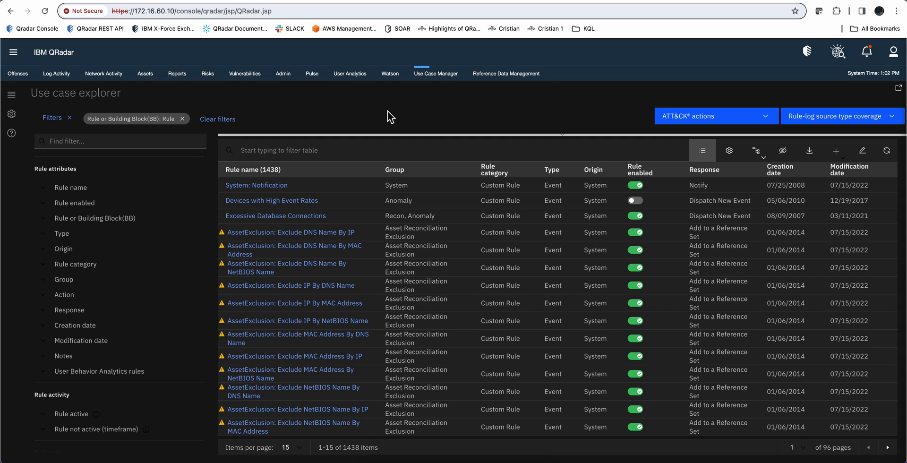
mouse_move(388, 135)
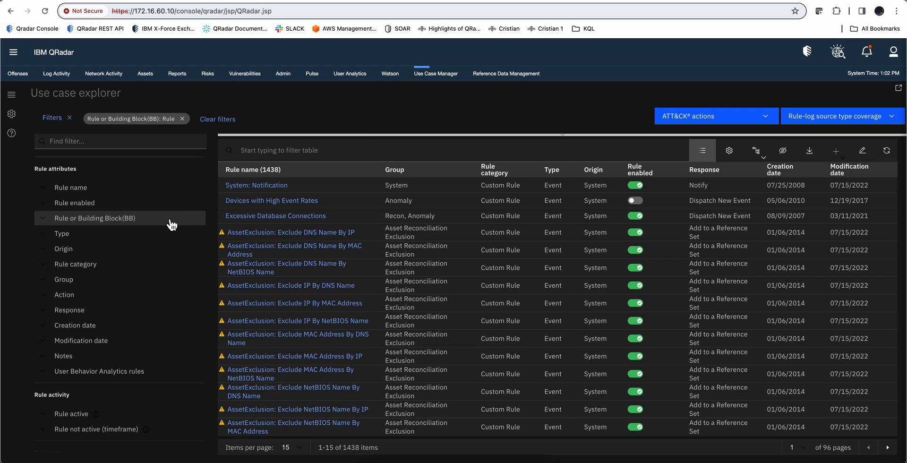
Filter Use case explorer rules to test definitions containing AQL and apply.
scroll("down", 3)
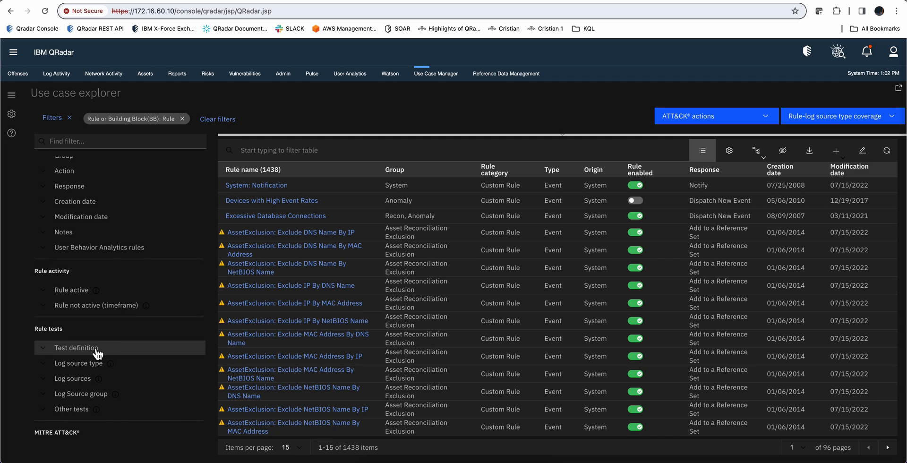
left_click(75, 348)
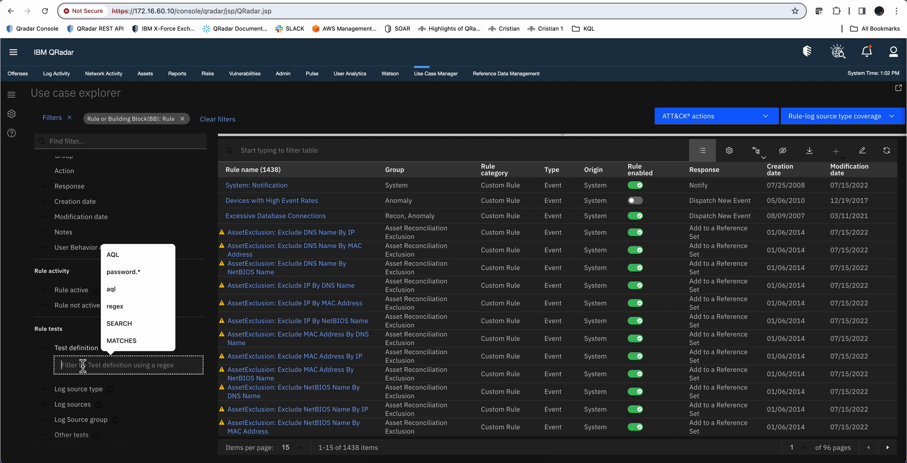
type("AQ")
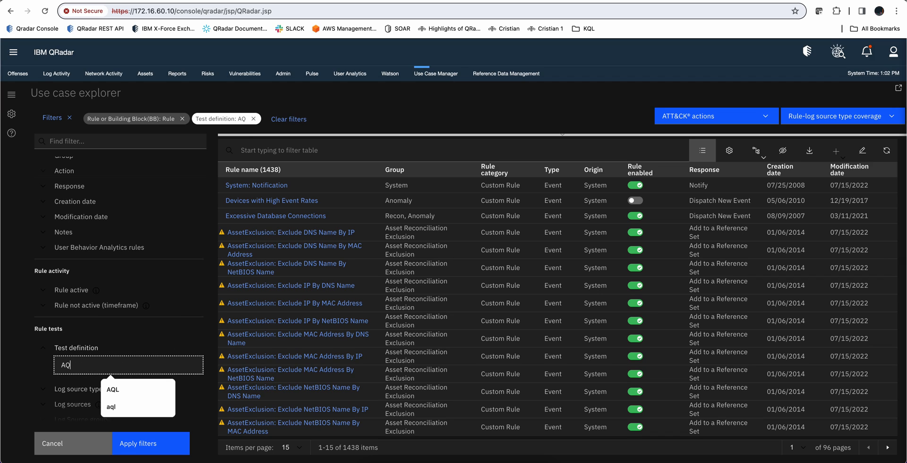
left_click(111, 389)
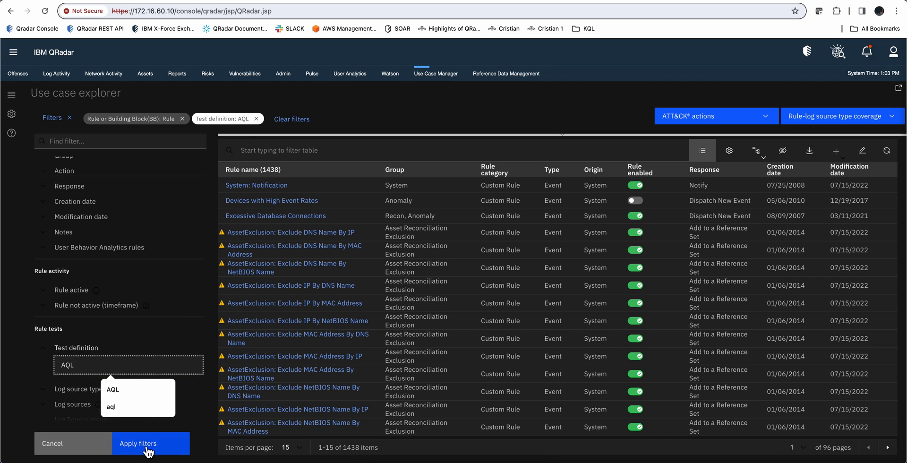
left_click(150, 443)
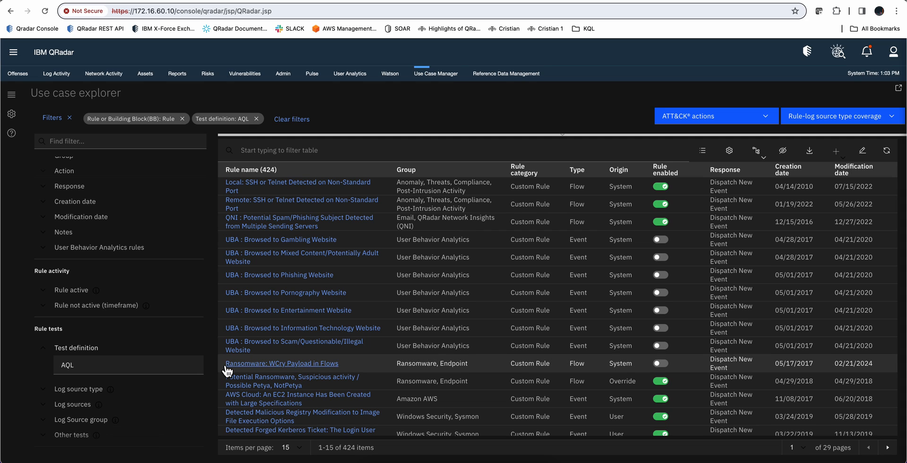
Search the filtered rule table for 'system ow'.
left_click(452, 150)
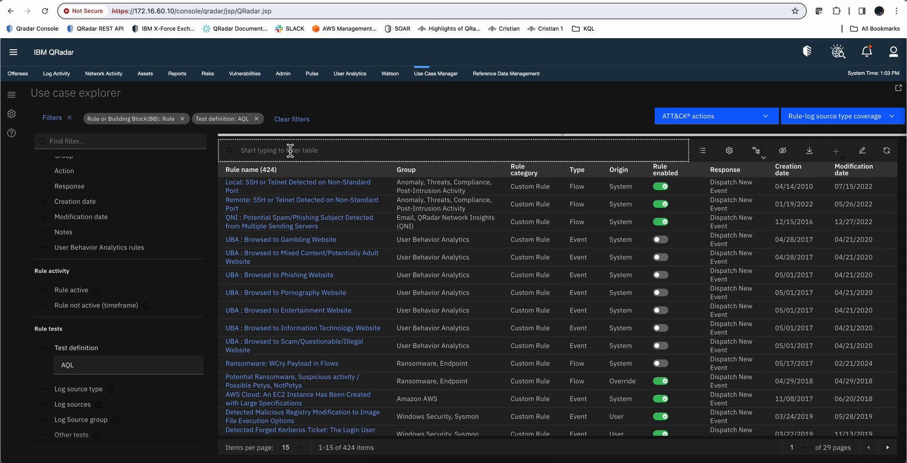
type("s")
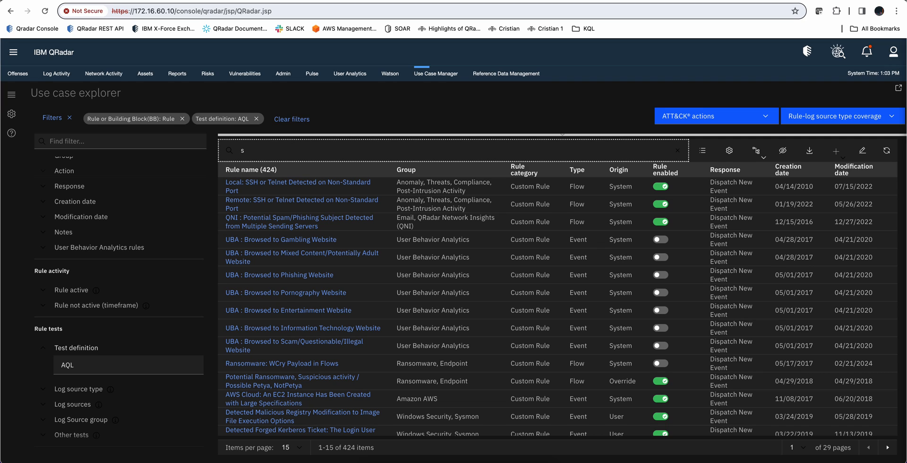
type("ystem")
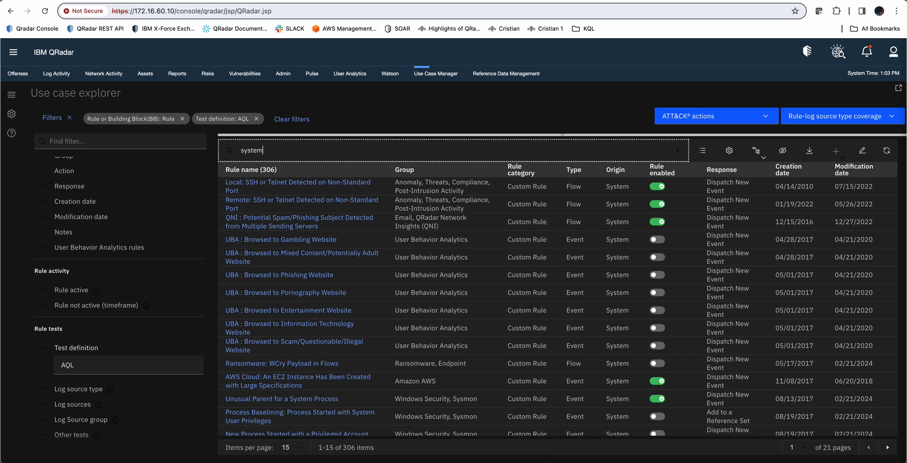
type("owner")
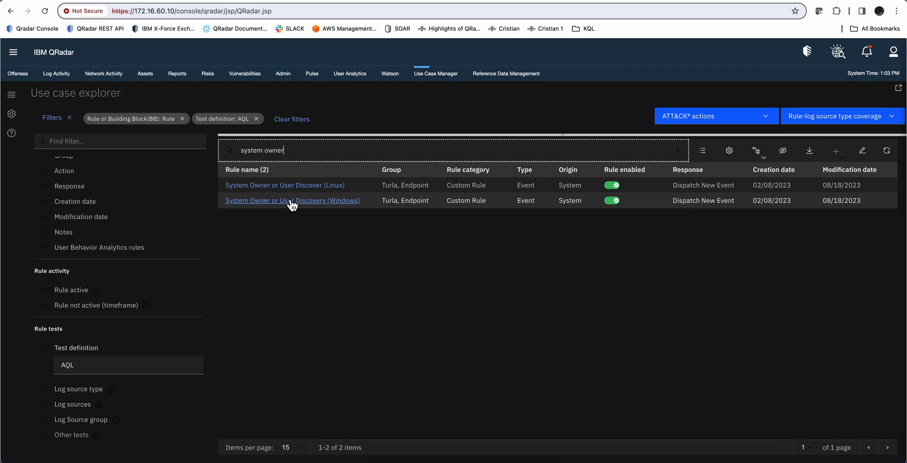
Open the System Owner or User Discovery (Windows) rule and highlight MATCHES in its test definition.
left_click(292, 200)
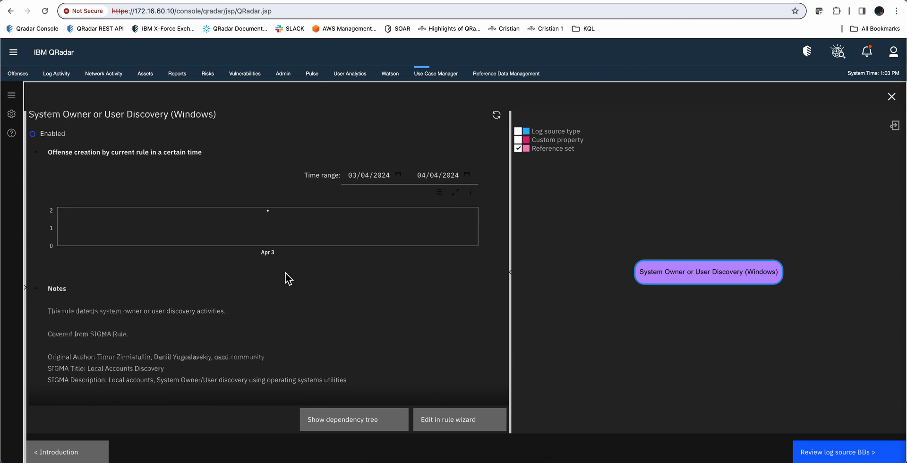
scroll("down", 3)
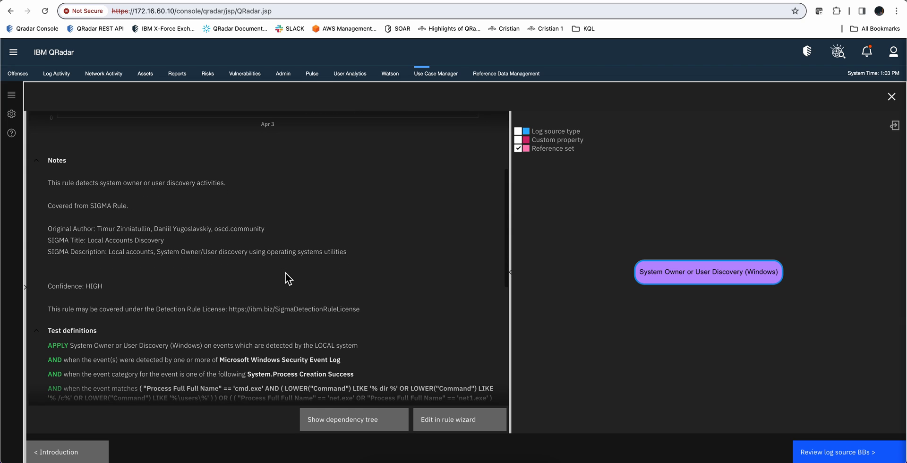
scroll("down", 3)
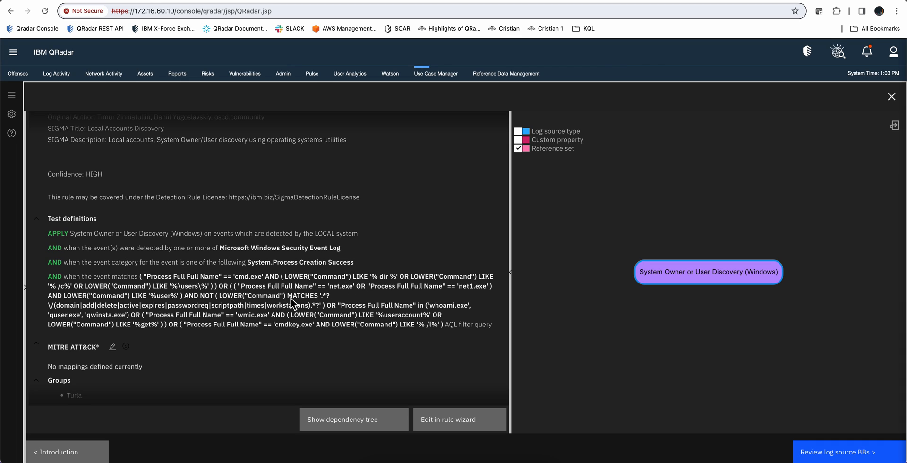
double_click(297, 296)
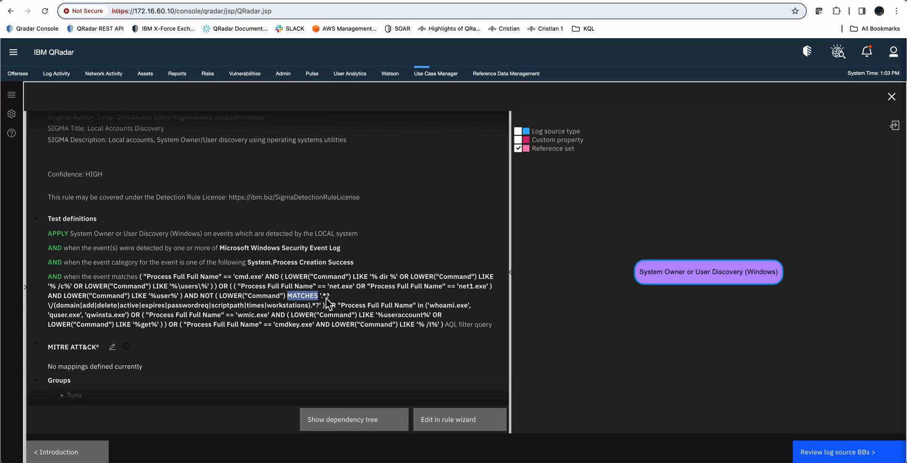
mouse_move(330, 303)
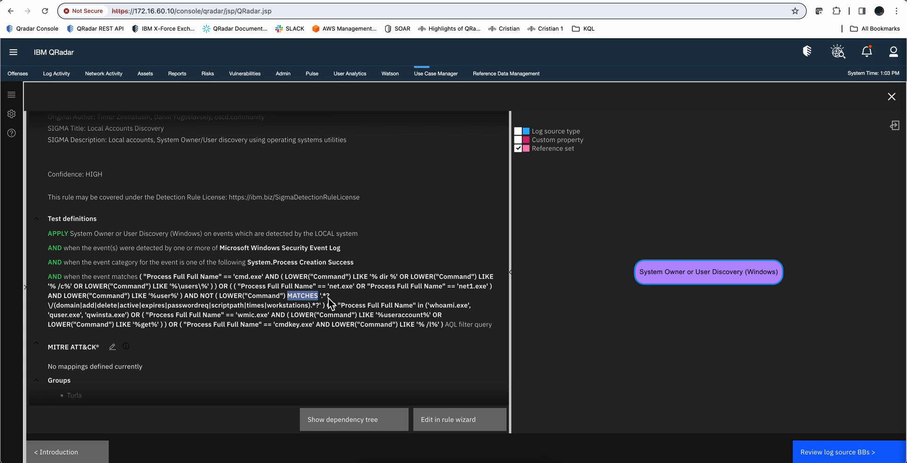
mouse_move(52, 313)
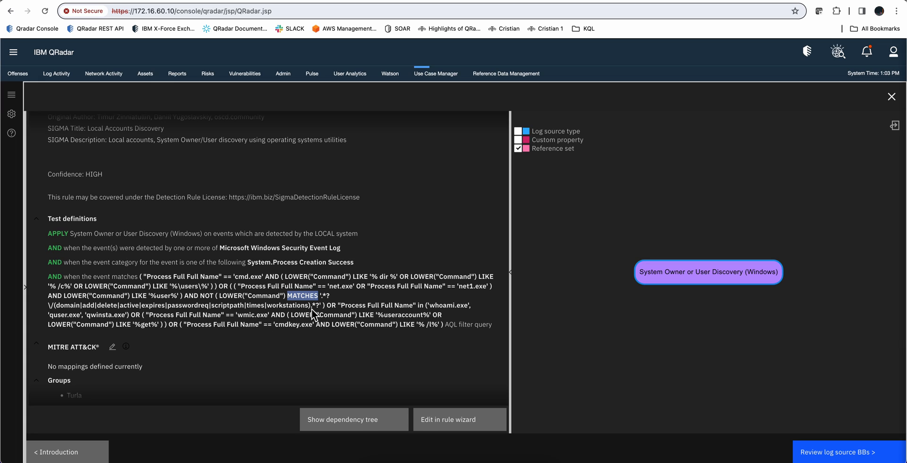
mouse_move(321, 312)
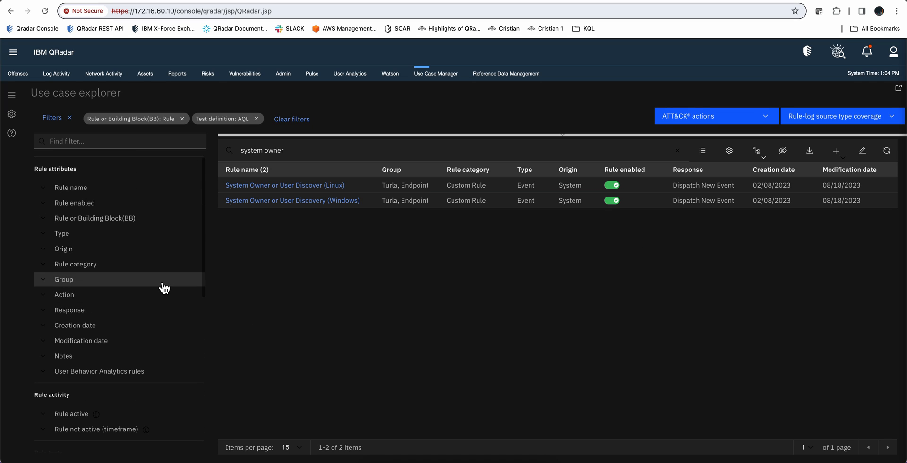
mouse_move(156, 234)
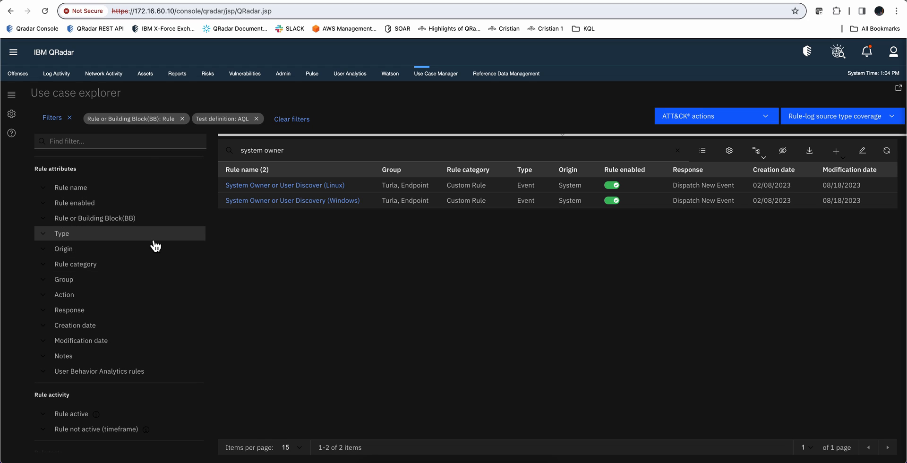
mouse_move(115, 141)
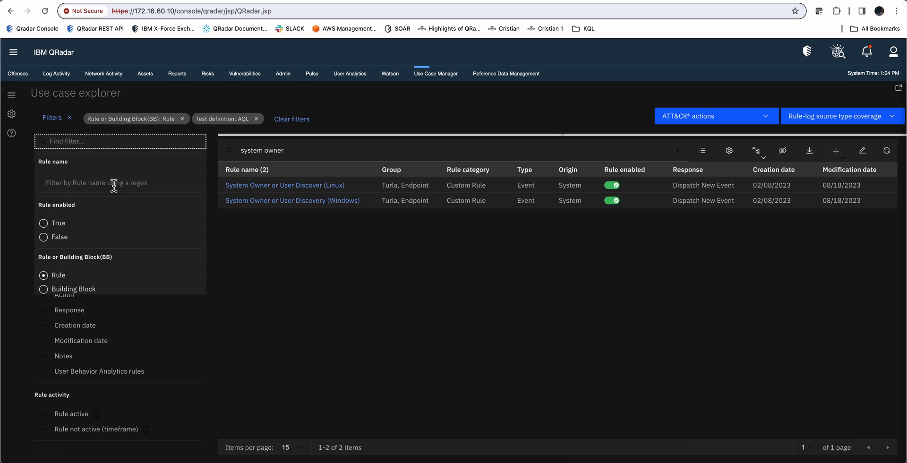
mouse_move(112, 177)
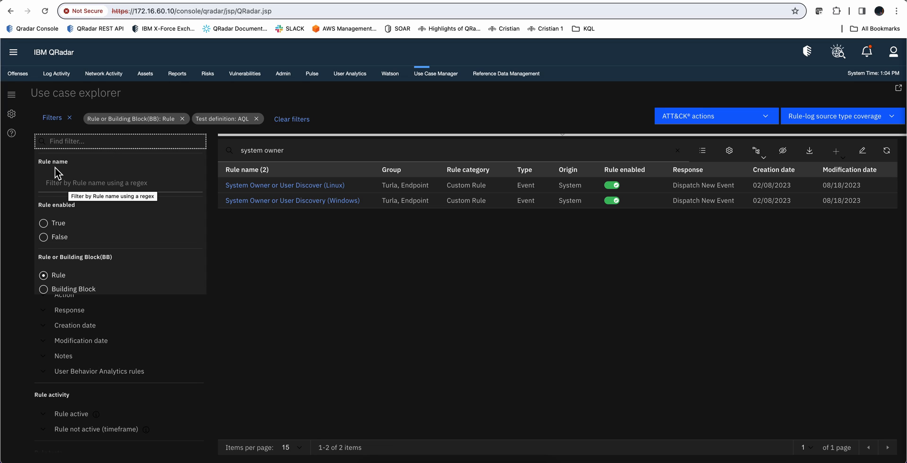
Bring up the Rule name regex filter in Use case explorer.
left_click(120, 182)
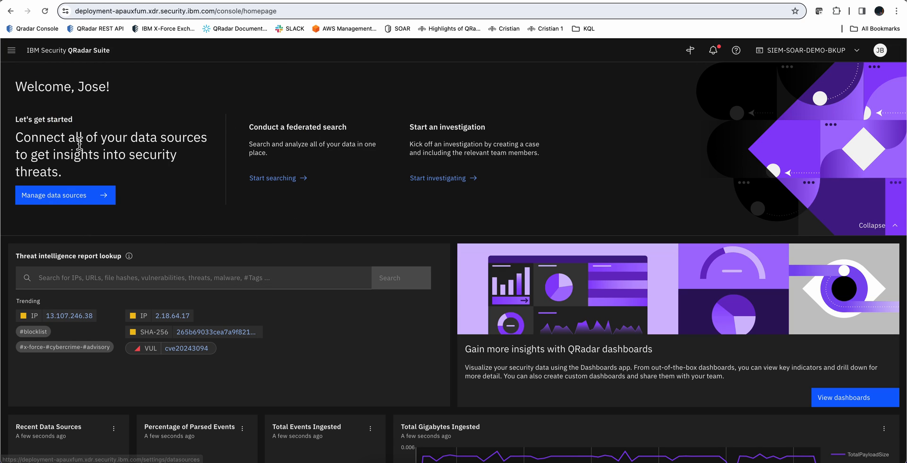
mouse_move(75, 94)
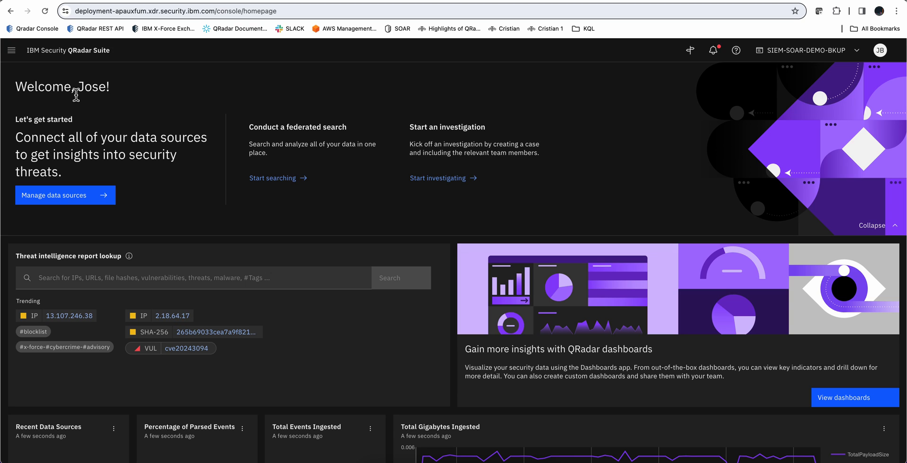
Go to the Detection and Response Center and sort its KQL rules by name.
left_click(11, 50)
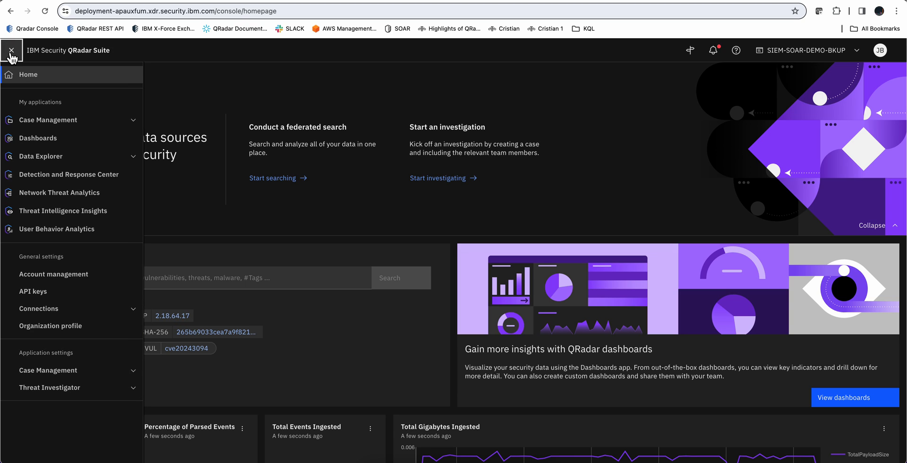
mouse_move(69, 174)
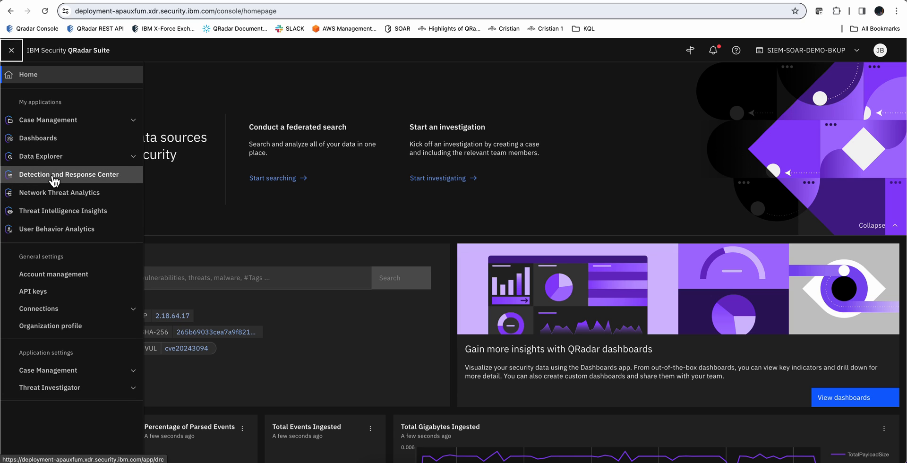
left_click(69, 174)
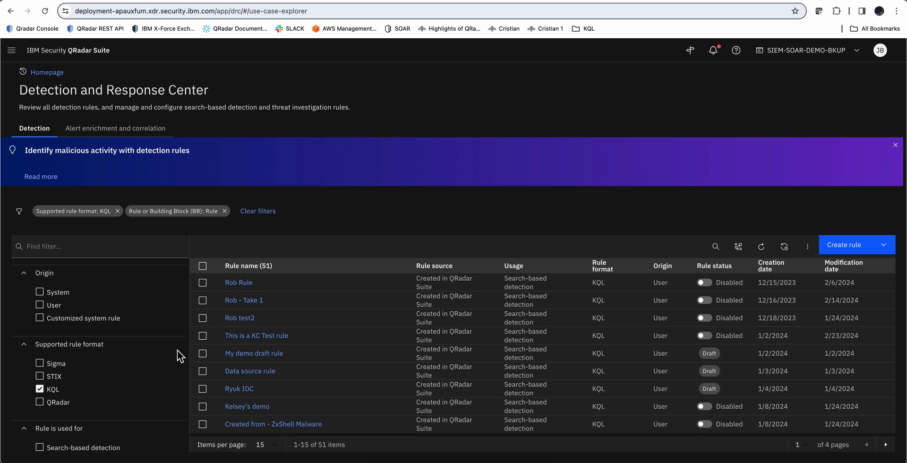
mouse_move(204, 318)
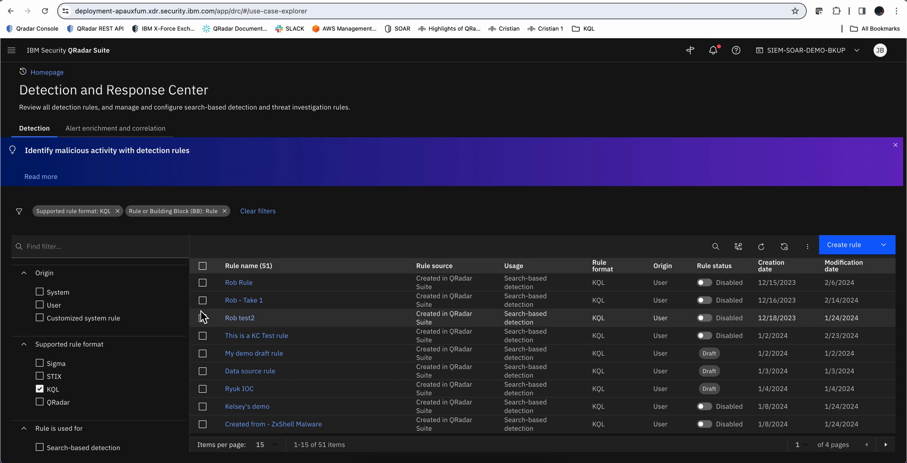
mouse_move(194, 320)
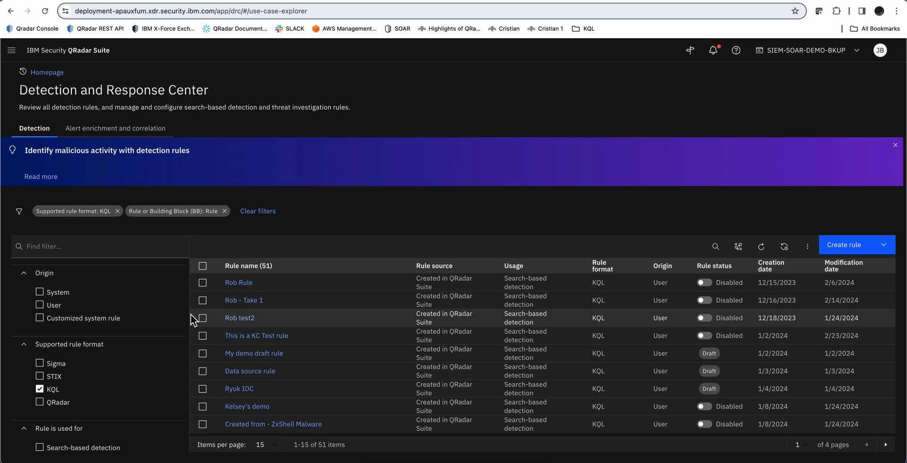
mouse_move(220, 251)
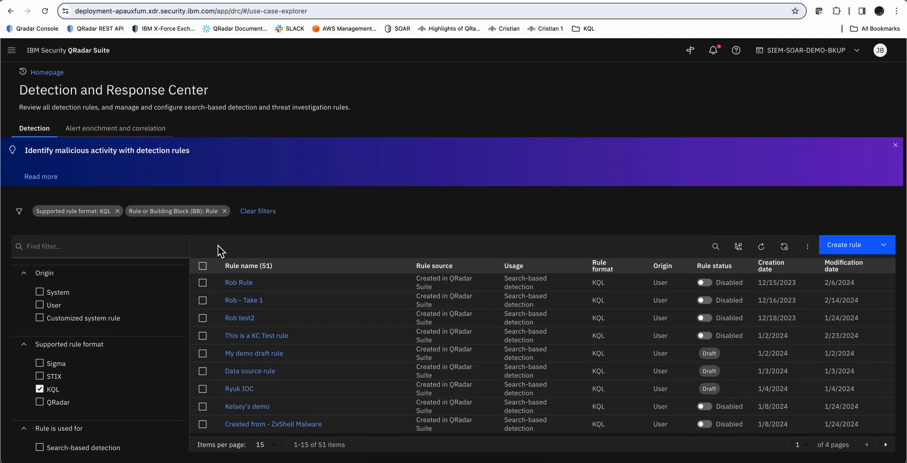
left_click(247, 265)
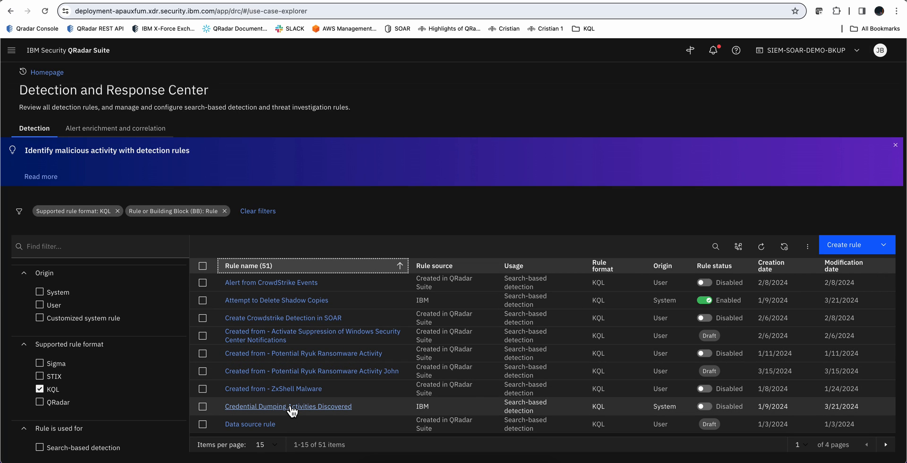
Show the full KQL query of the Credential Dumping Activities Discovered rule.
left_click(288, 405)
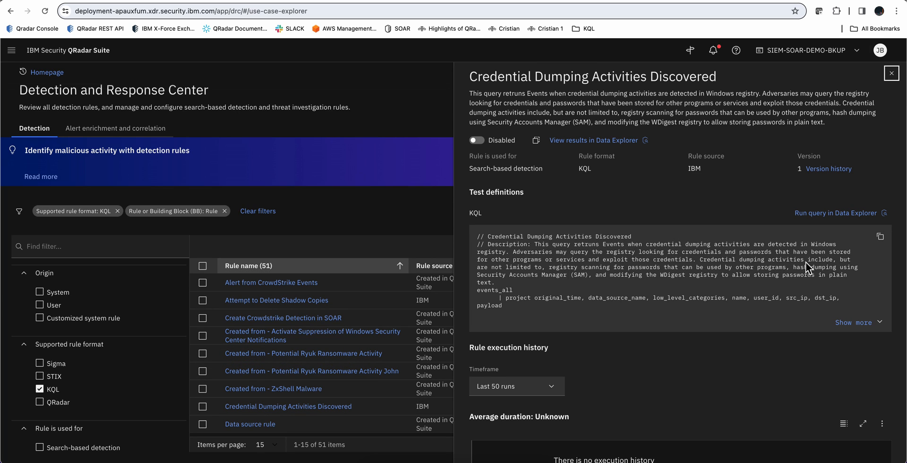
left_click(855, 322)
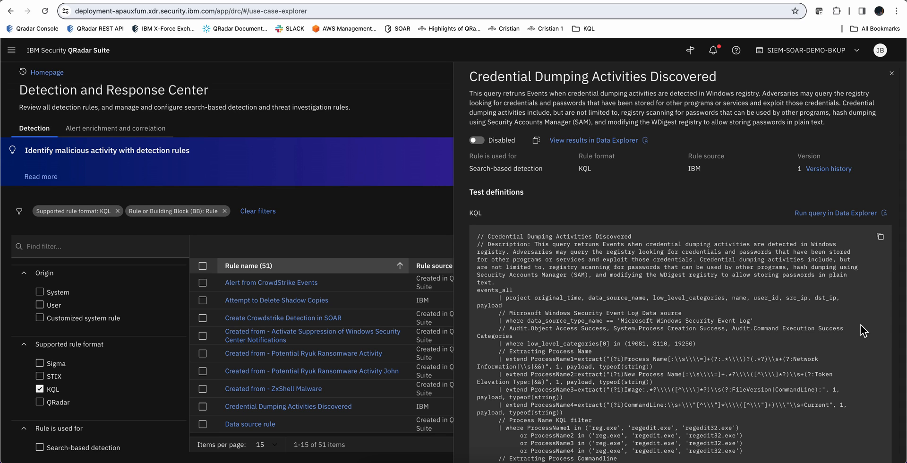
scroll("down", 3)
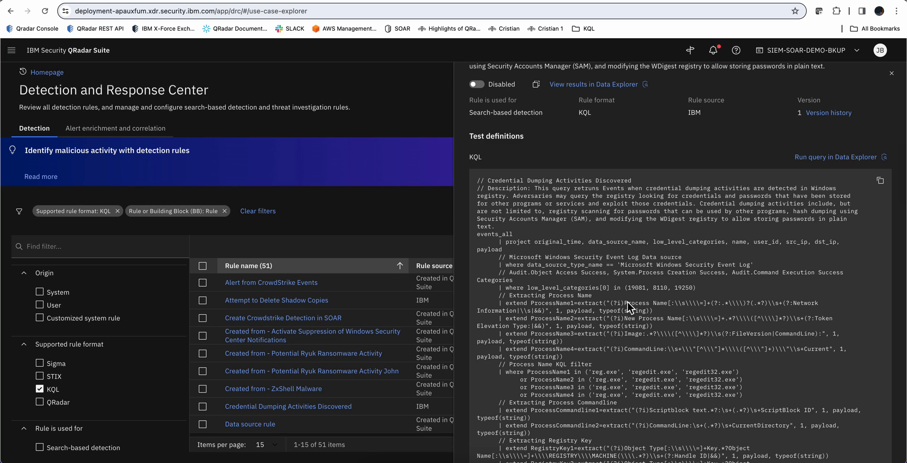
mouse_move(711, 308)
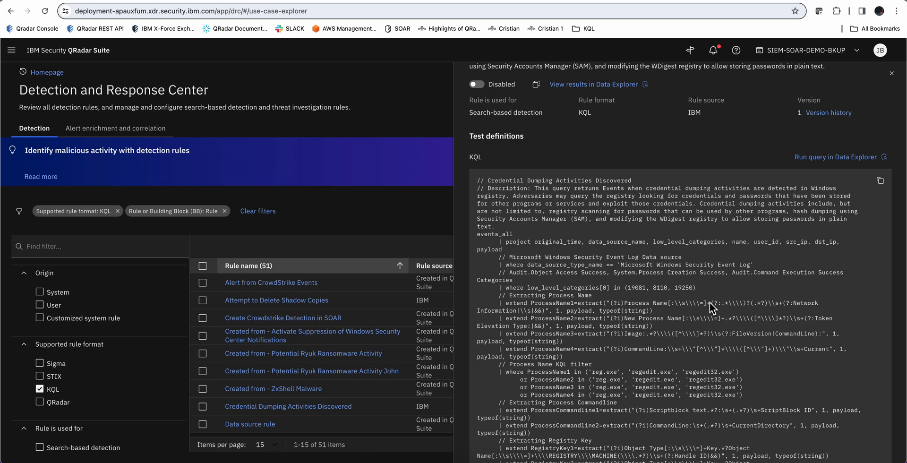
mouse_move(787, 307)
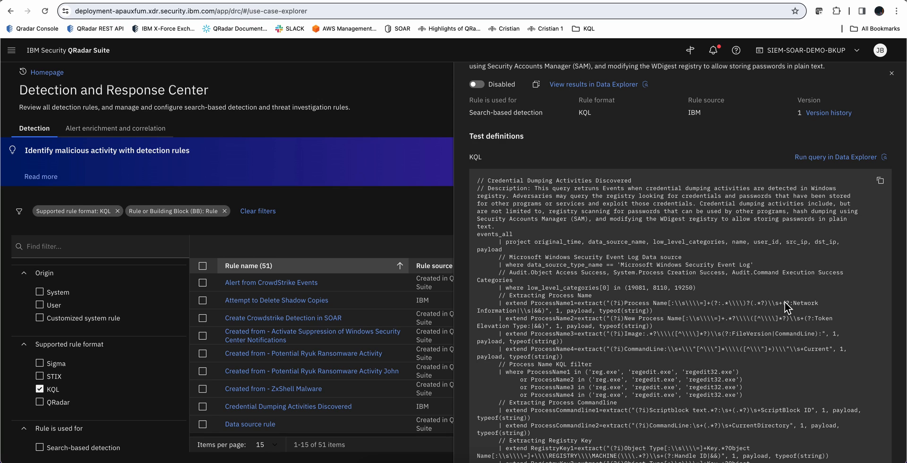
mouse_move(654, 327)
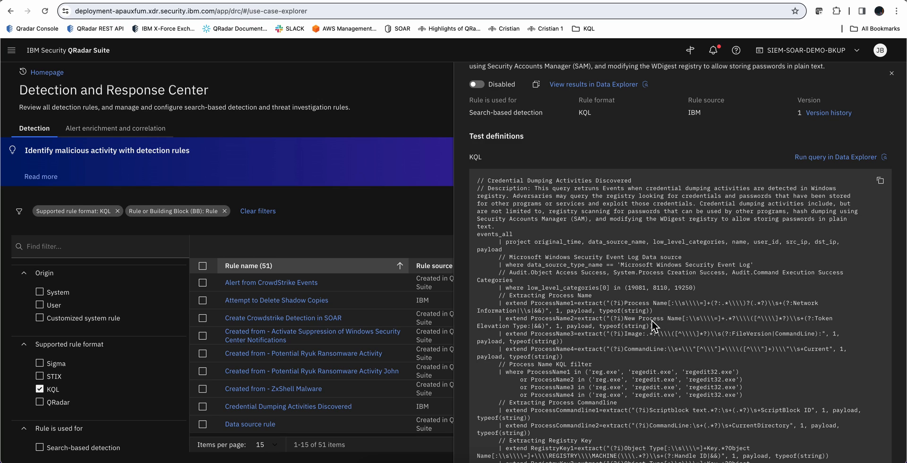
mouse_move(660, 344)
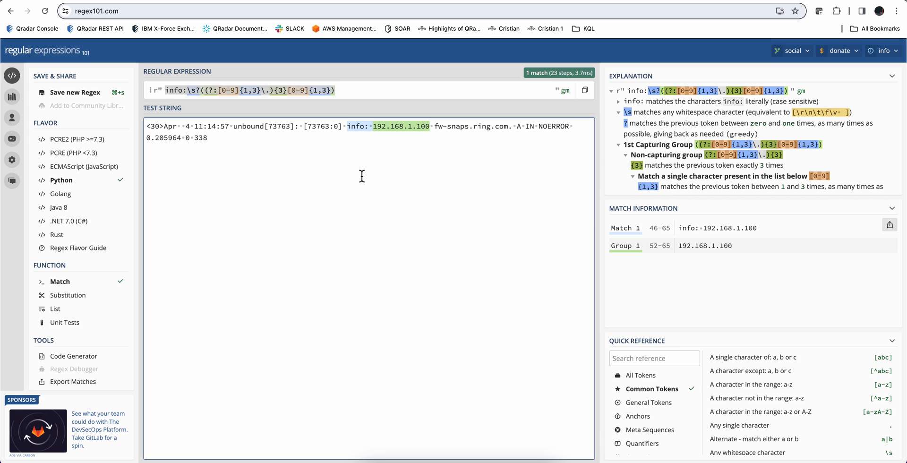
Test the info: IP regex in Python flavor against the unbound log line, capturing 192.168.1.100.
left_click(207, 138)
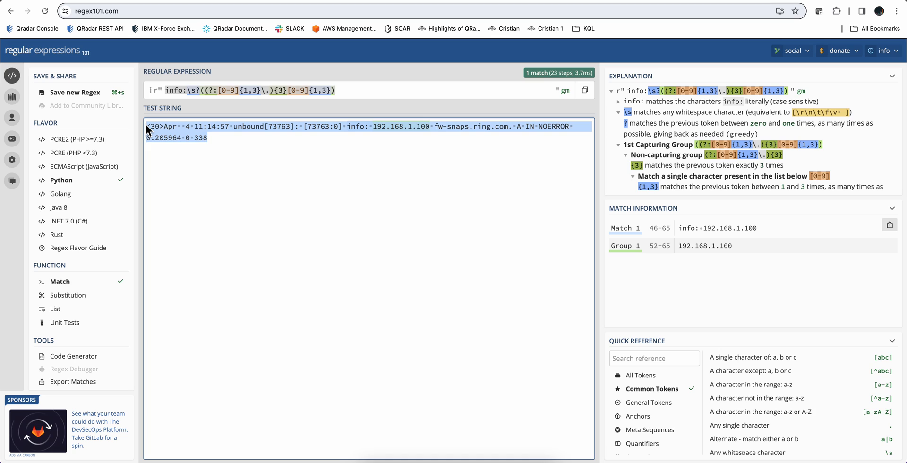
mouse_move(225, 90)
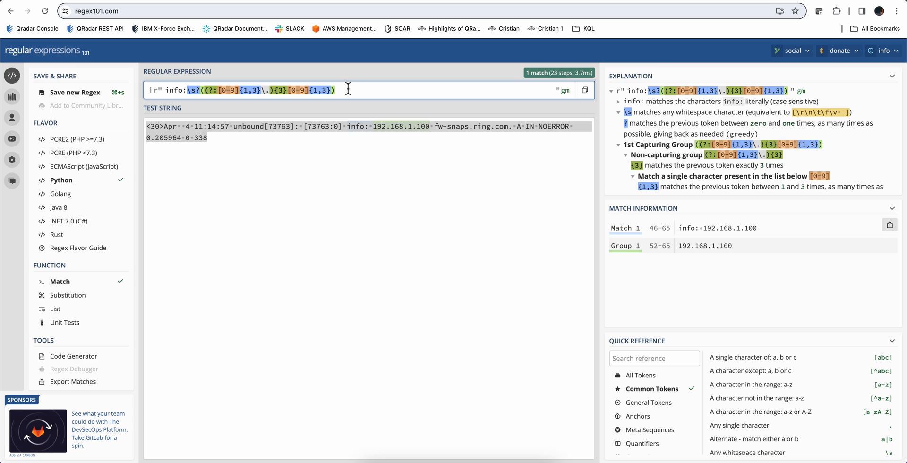
mouse_move(738, 251)
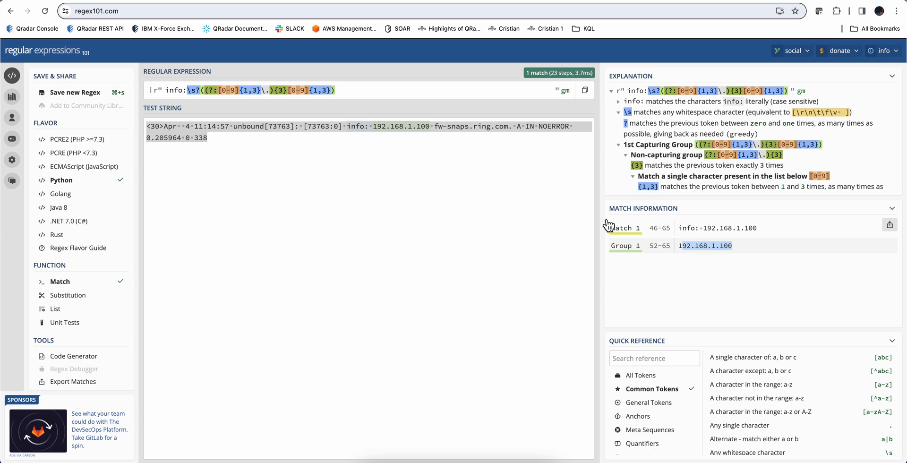
mouse_move(398, 127)
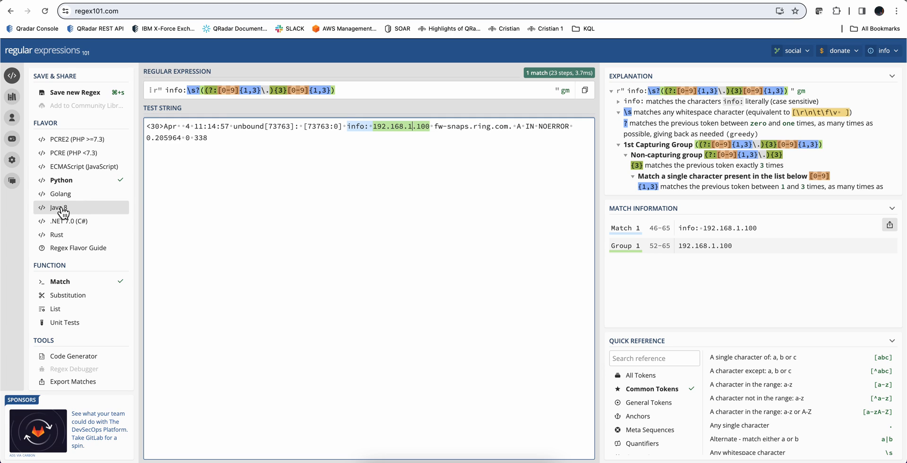
Switch the flavor to Java 8; the regex still captures 192.168.1.100 as group 1.
left_click(60, 207)
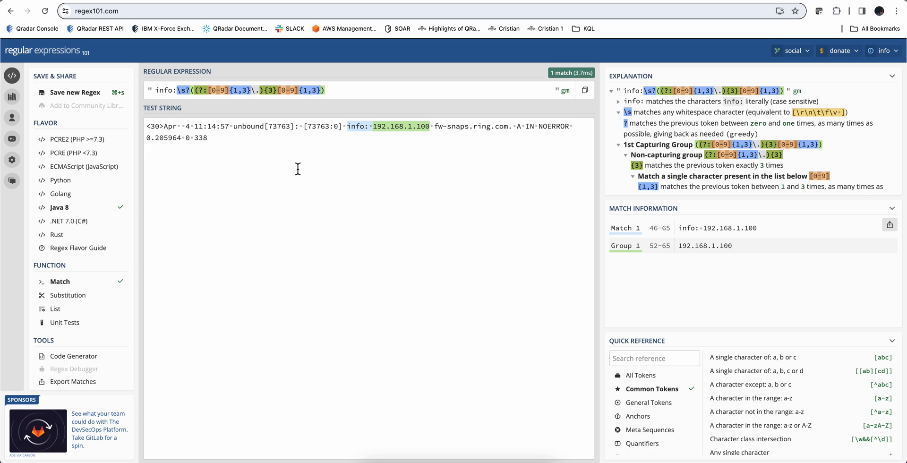
mouse_move(503, 75)
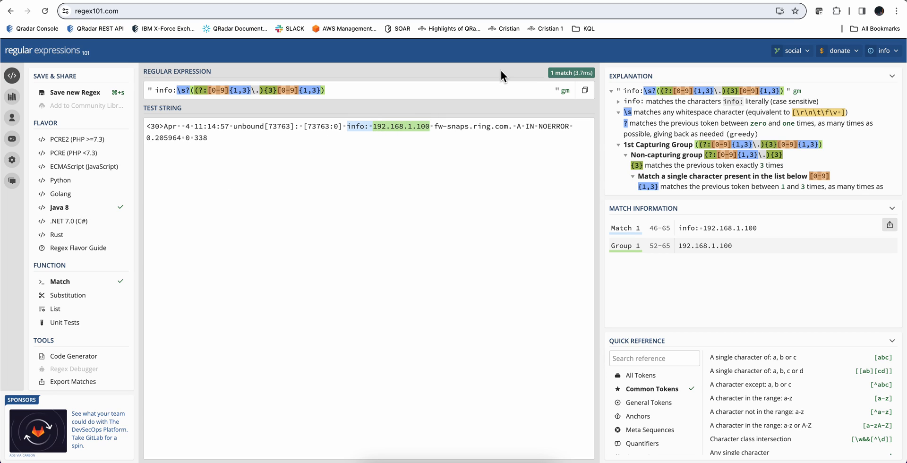
mouse_move(555, 80)
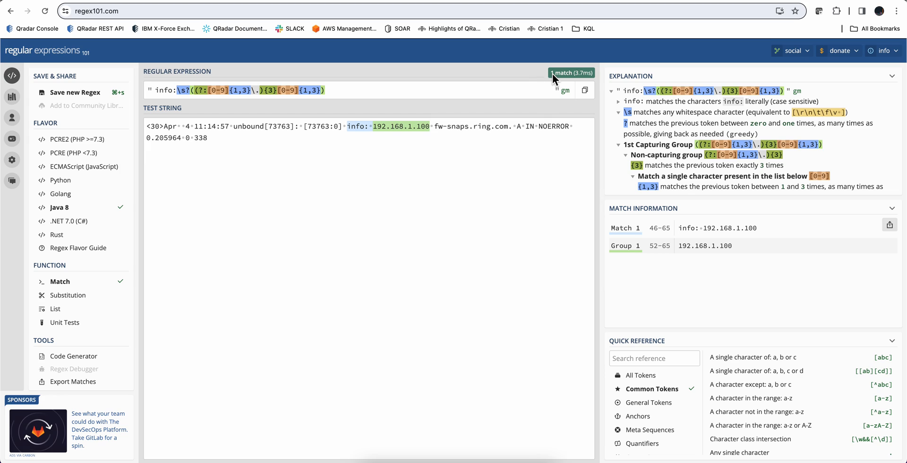
mouse_move(548, 78)
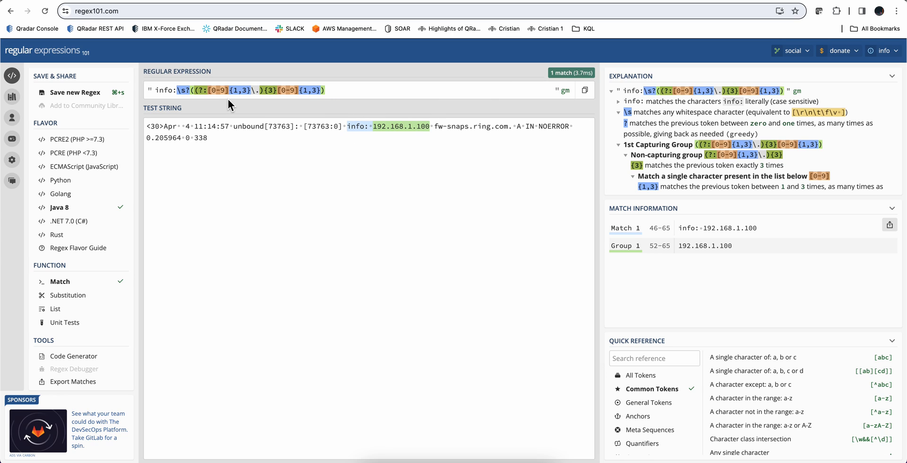
mouse_move(248, 109)
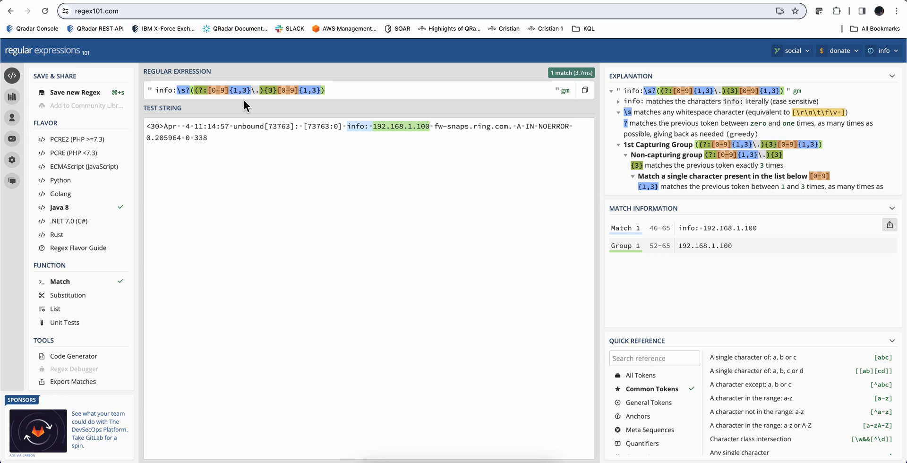
mouse_move(482, 93)
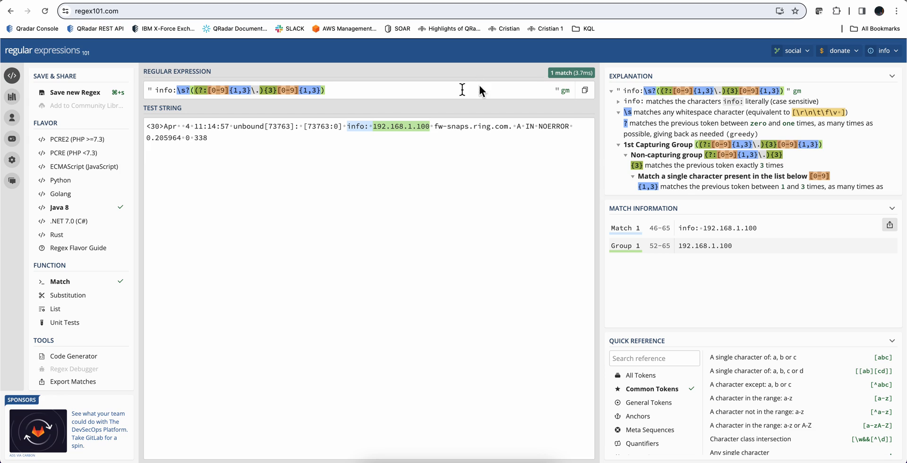
mouse_move(380, 93)
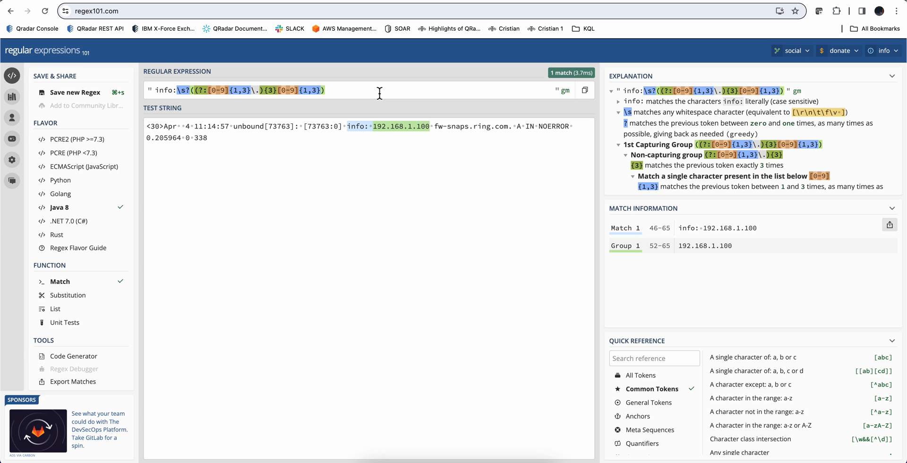
mouse_move(399, 127)
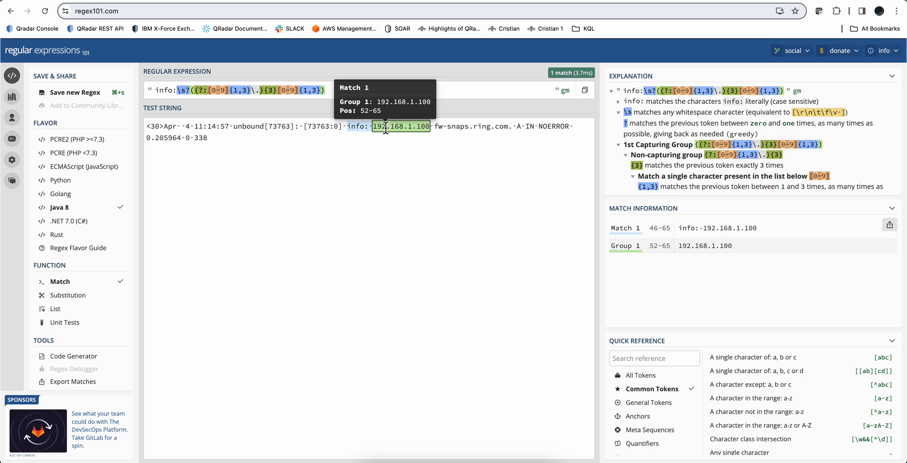